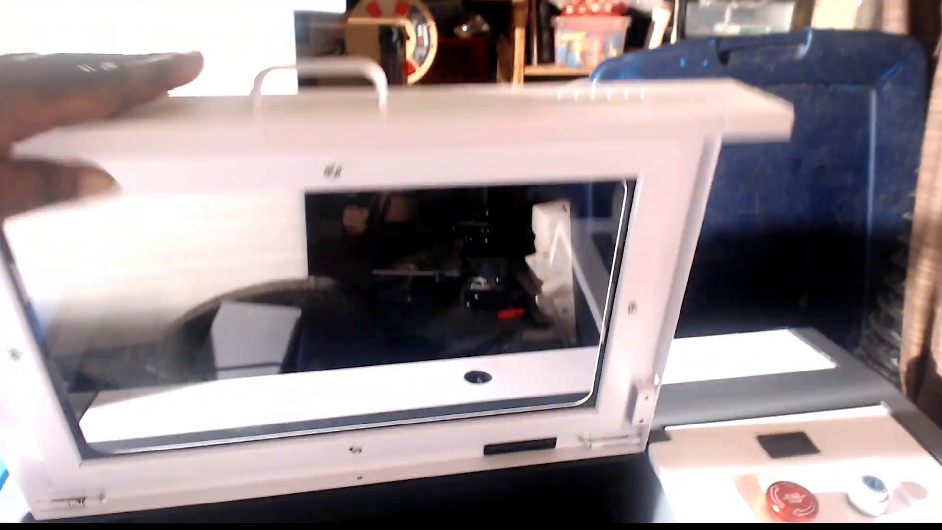
left_click(471, 510)
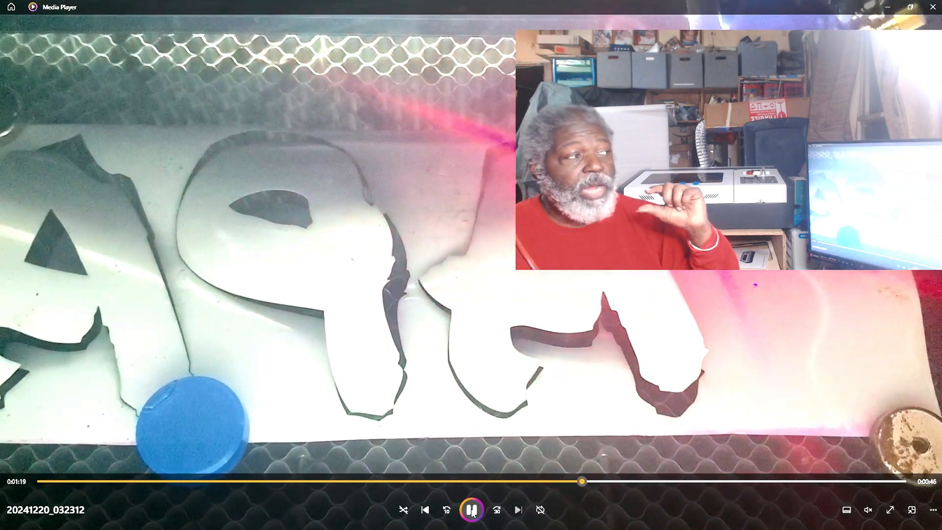
left_click(517, 509)
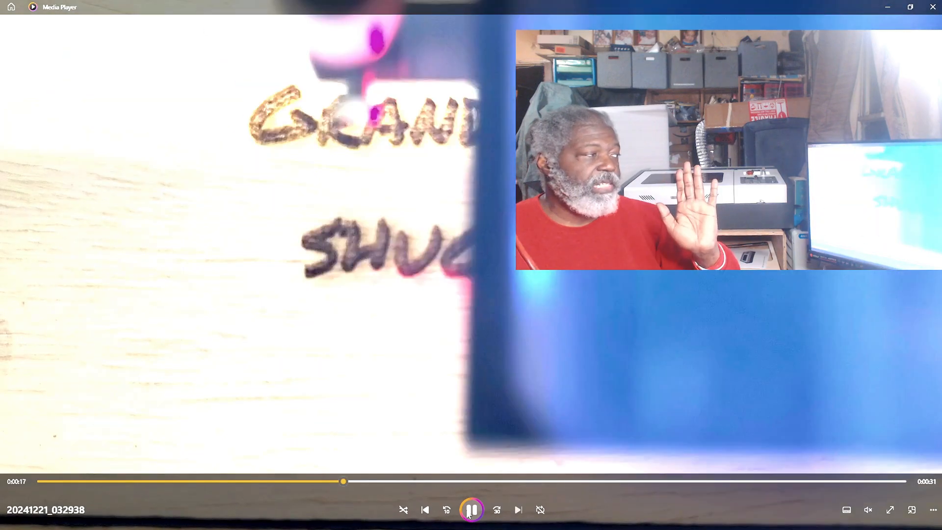